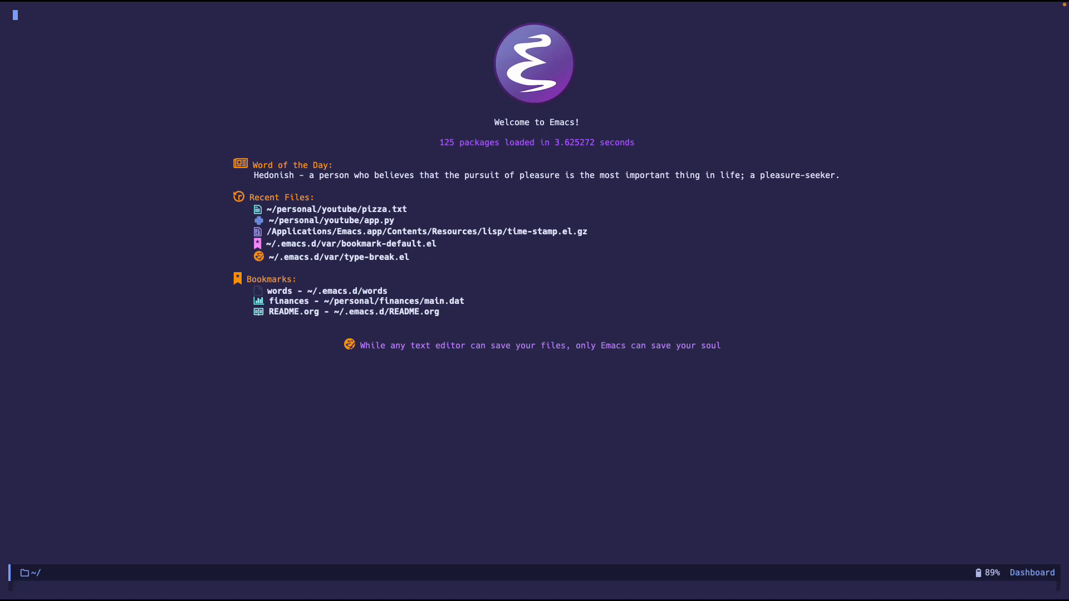
Step: Open ~/personal/youtube/app.py from the dashboard's Recent Files list
{"action": "left_click", "coordinate": [332, 220]}
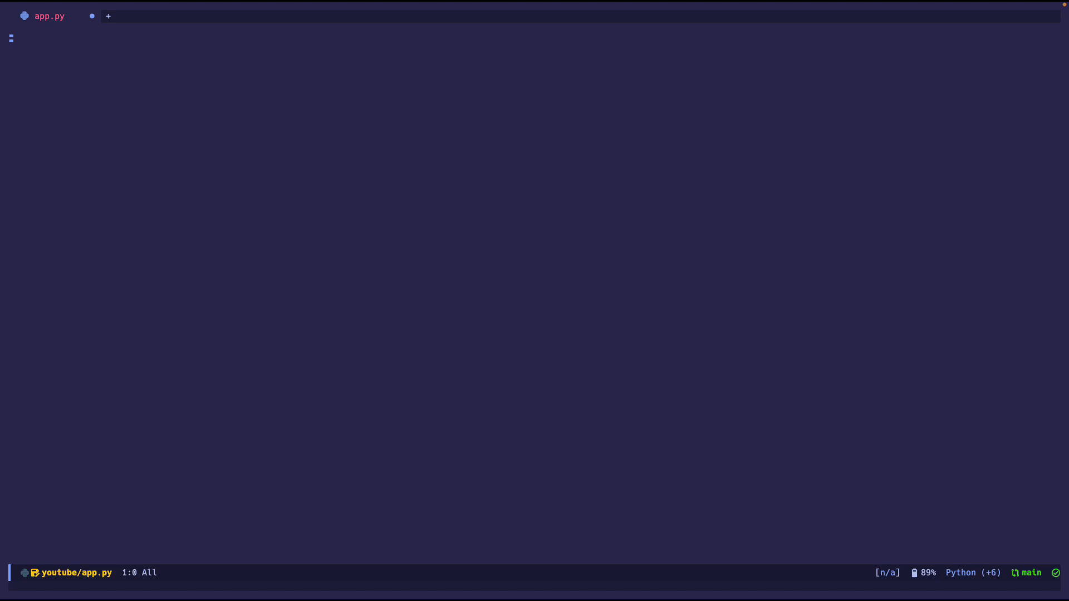
Step: Write the header line '# Time-stamp: <>' at the top of app.py and start searching for a time-stamp command
{"action": "type", "text": "Time"}
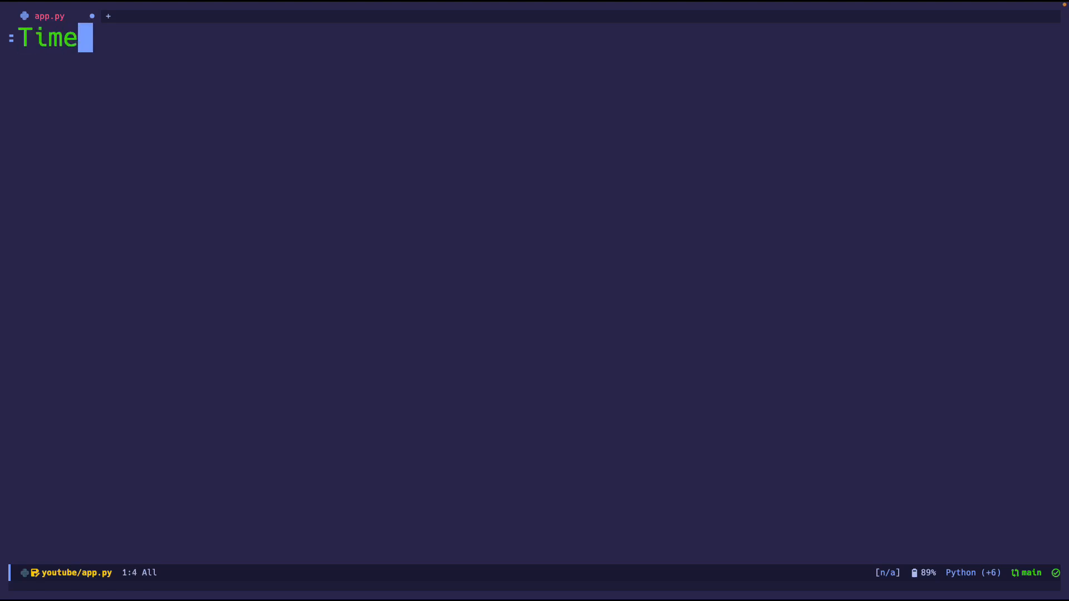
{"action": "type", "text": "-stamp: <>"}
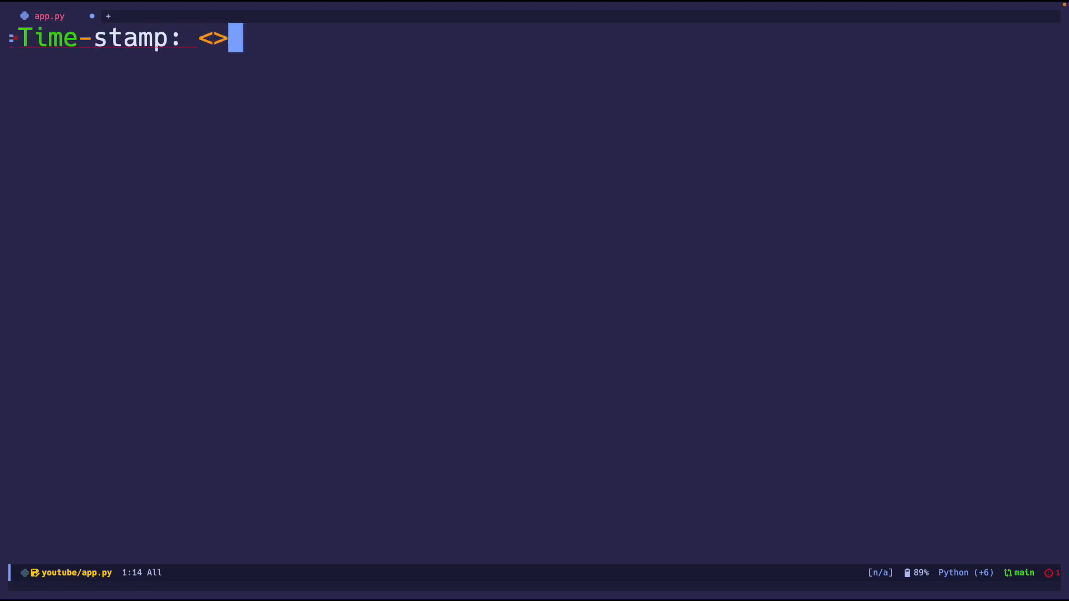
{"action": "type", "text": "Time-stamp"}
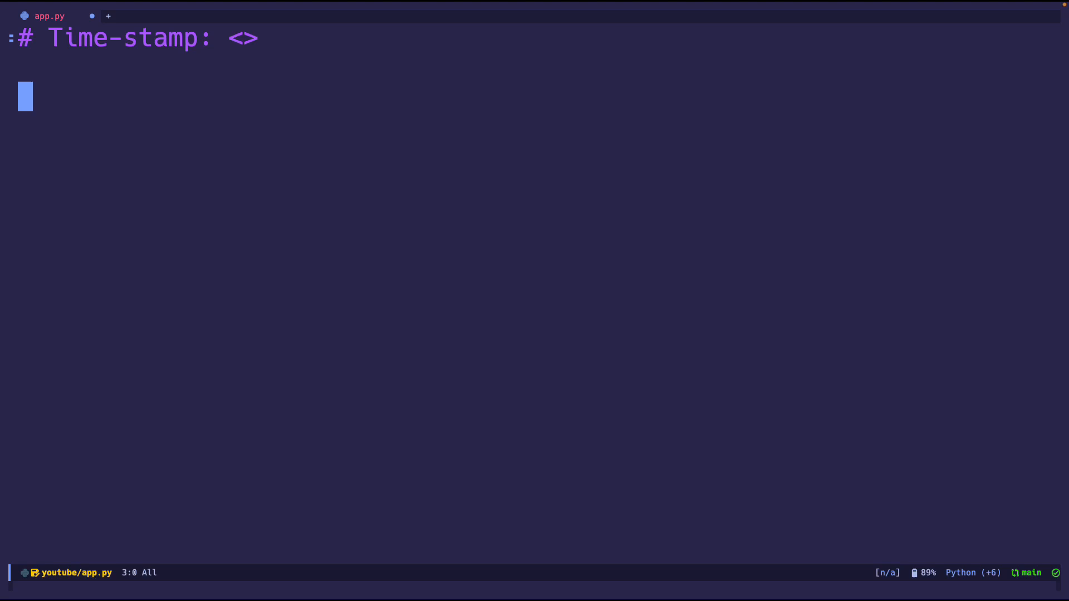
{"action": "type", "text": "time-s"}
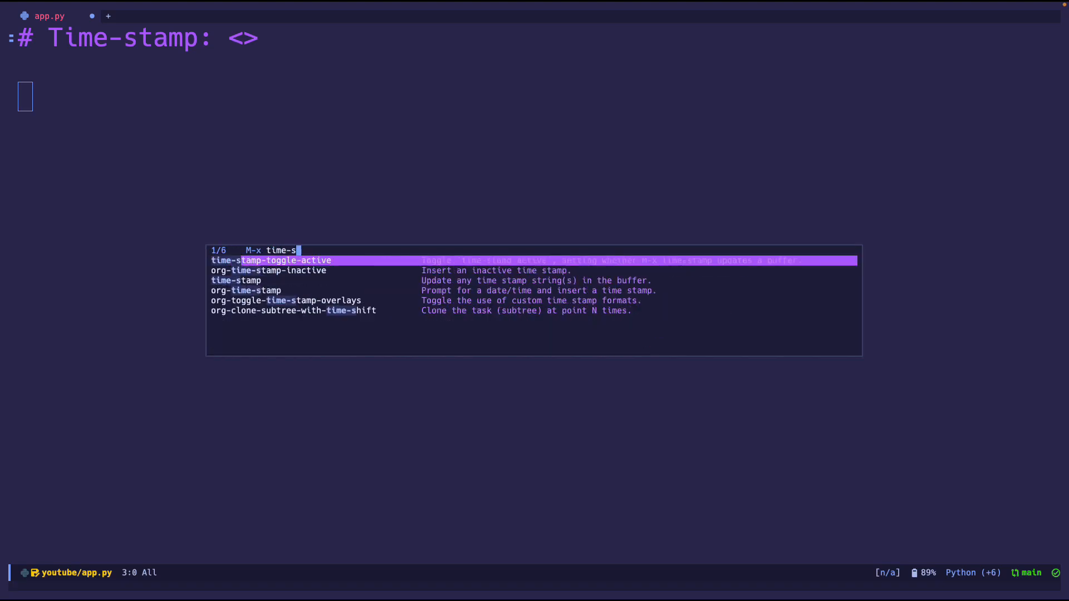
{"action": "type", "text": "tamp"}
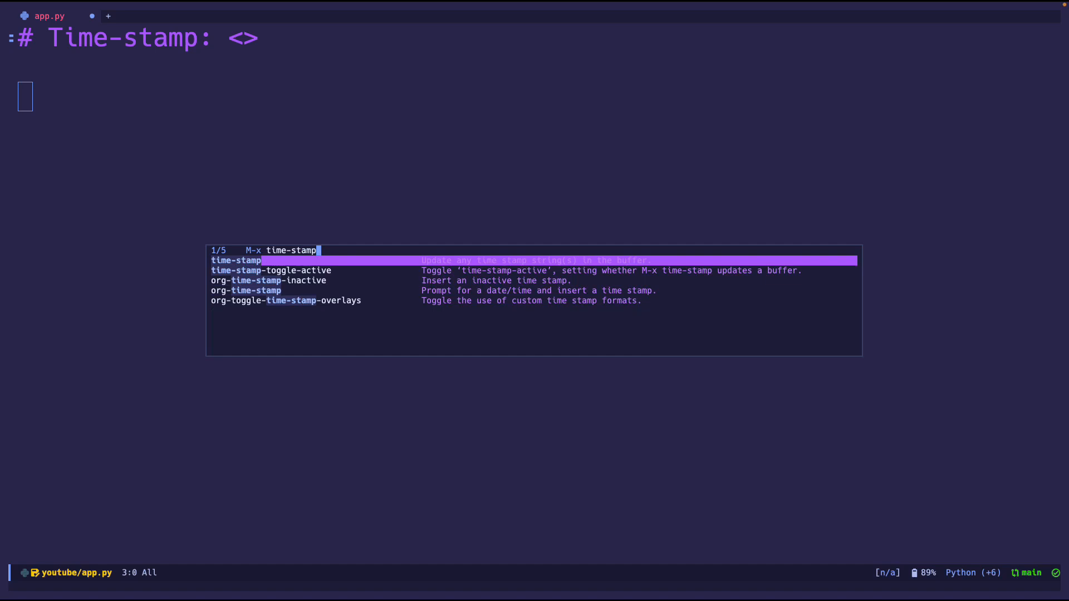
{"action": "key", "text": "Return"}
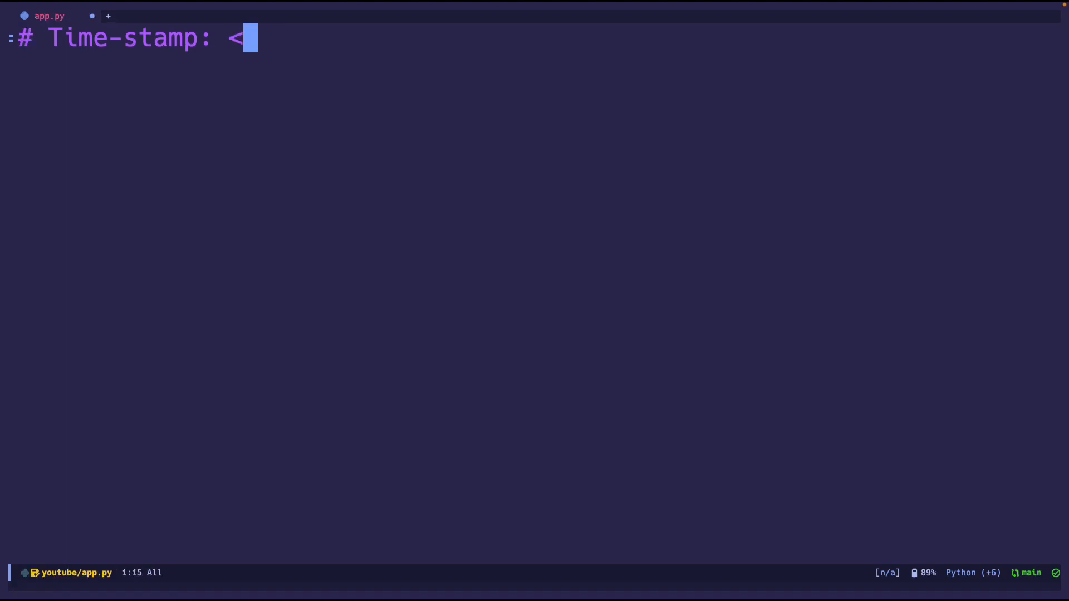
{"action": "type", "text": ">"}
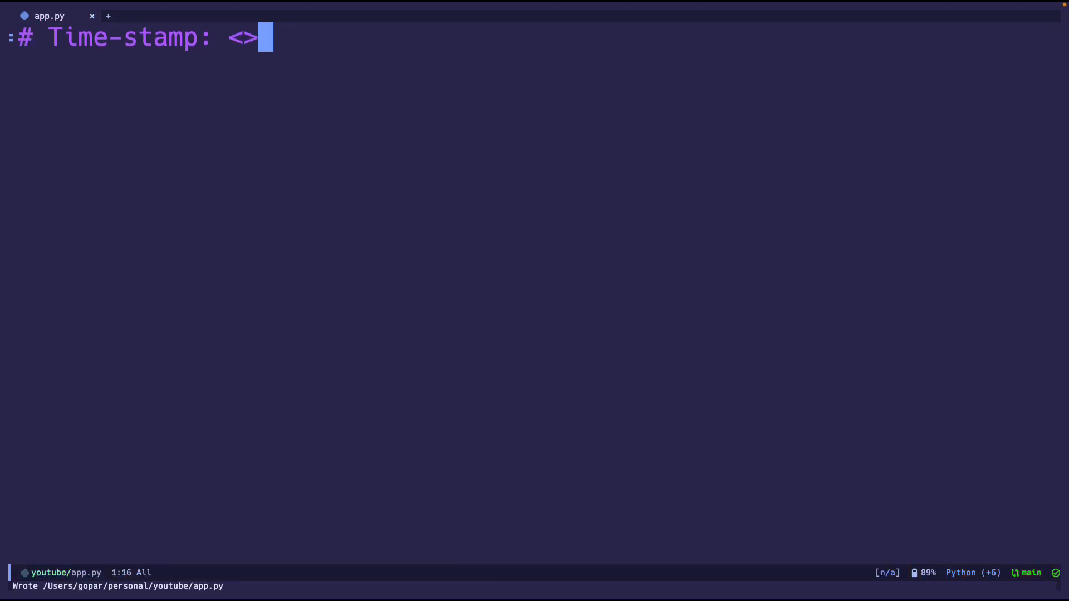
{"action": "type", "text": "2023-08-15 19:57:31 gopar"}
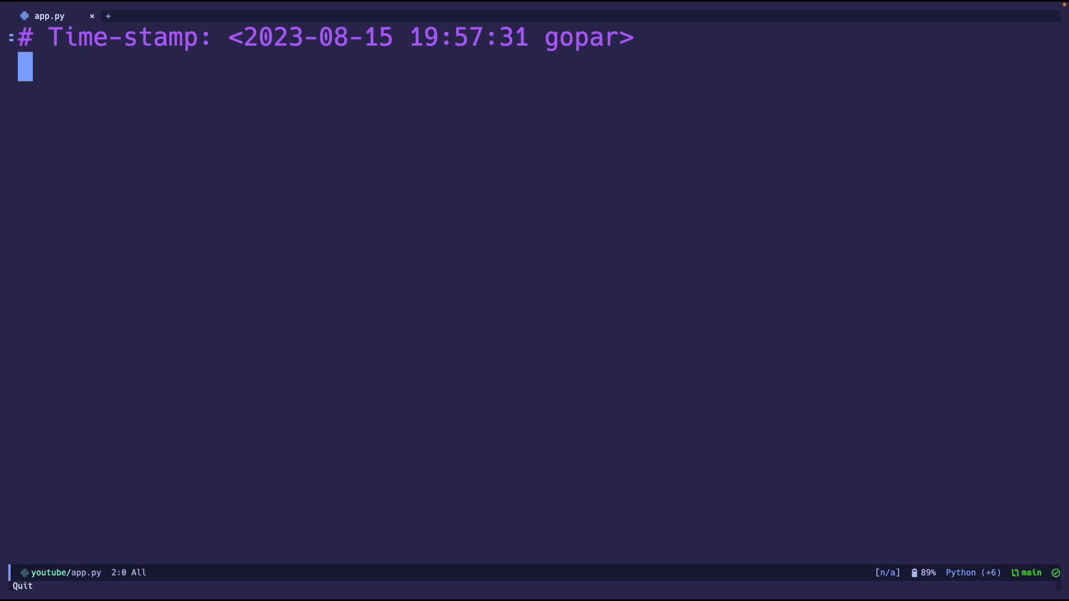
Step: Open time-stamp.el.gz from the Emacs lisp directory and read its Commentary section
{"action": "key", "text": "M-x"}
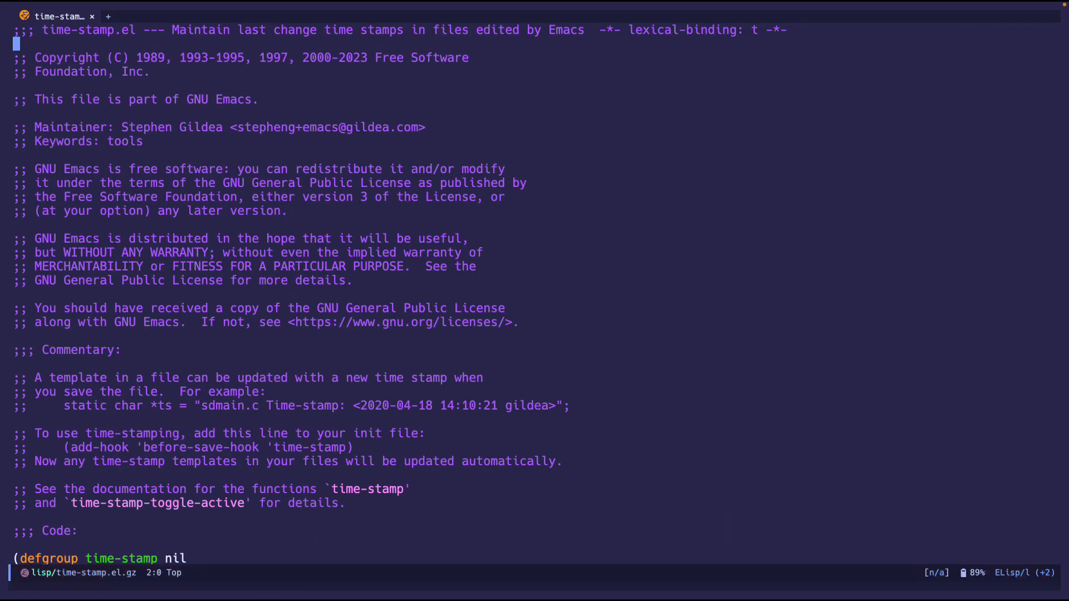
{"action": "left_click", "coordinate": [566, 405]}
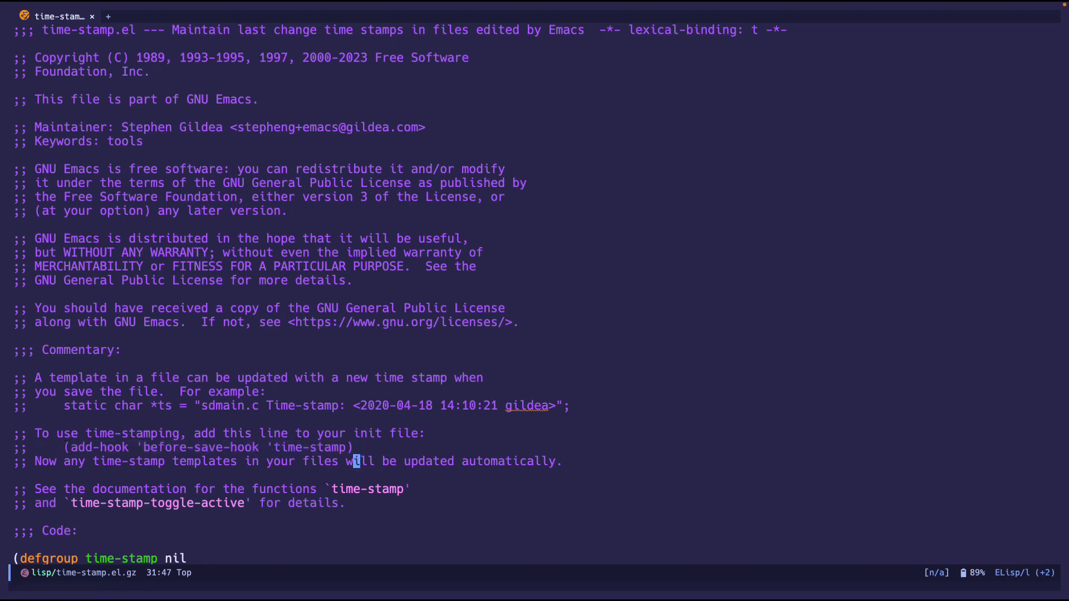
{"action": "scroll", "scroll_direction": "down", "scroll_amount": 3}
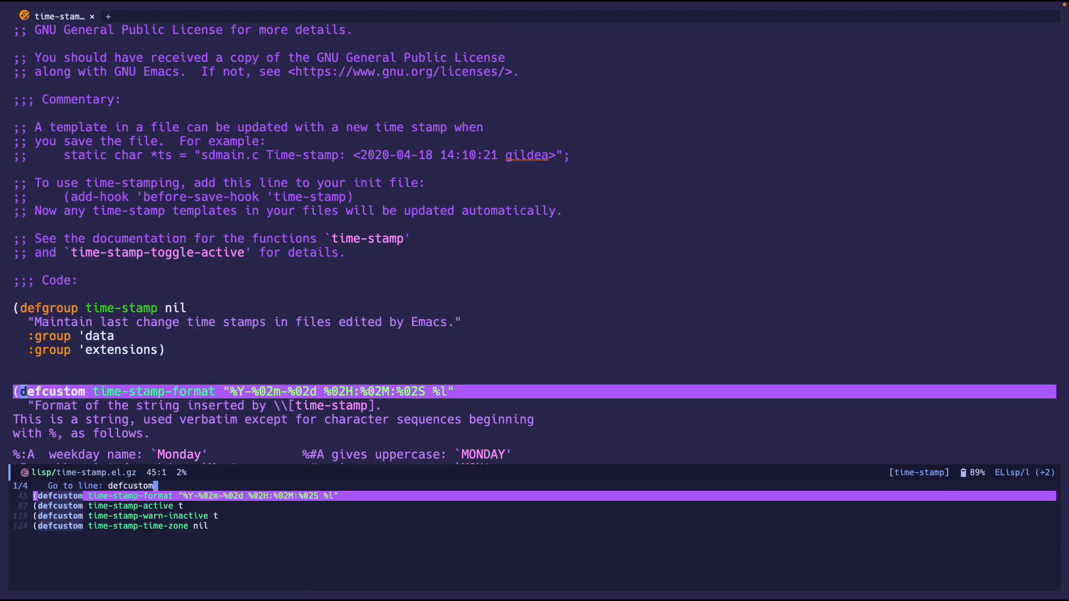
Step: Jump to the time-stamp-format defcustom via a 'defcustom' line search and review its % format codes
{"action": "key", "text": "Return"}
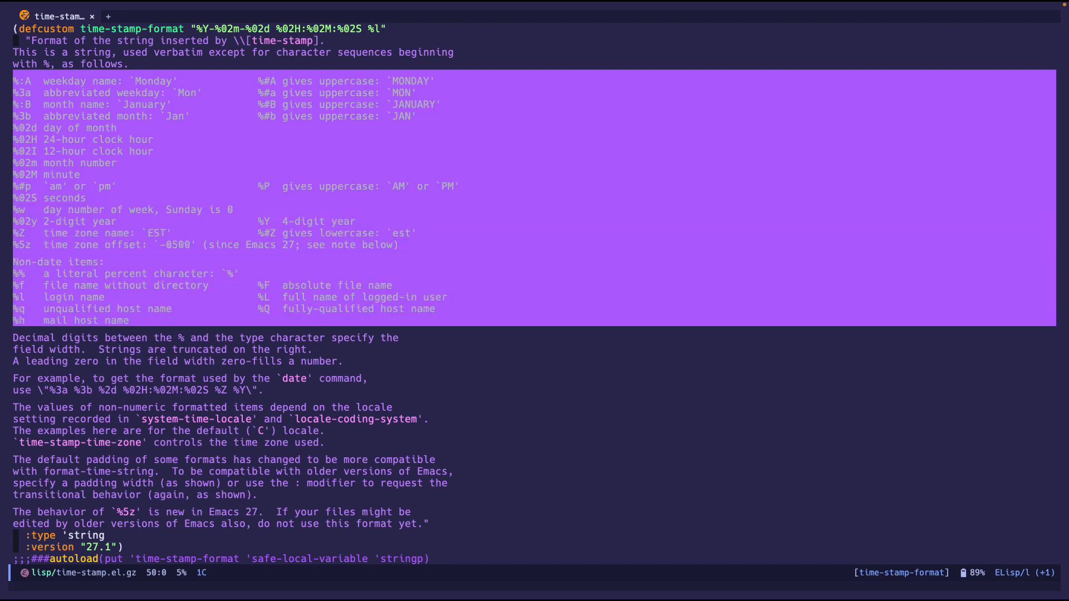
{"action": "key", "text": "ctrl+g"}
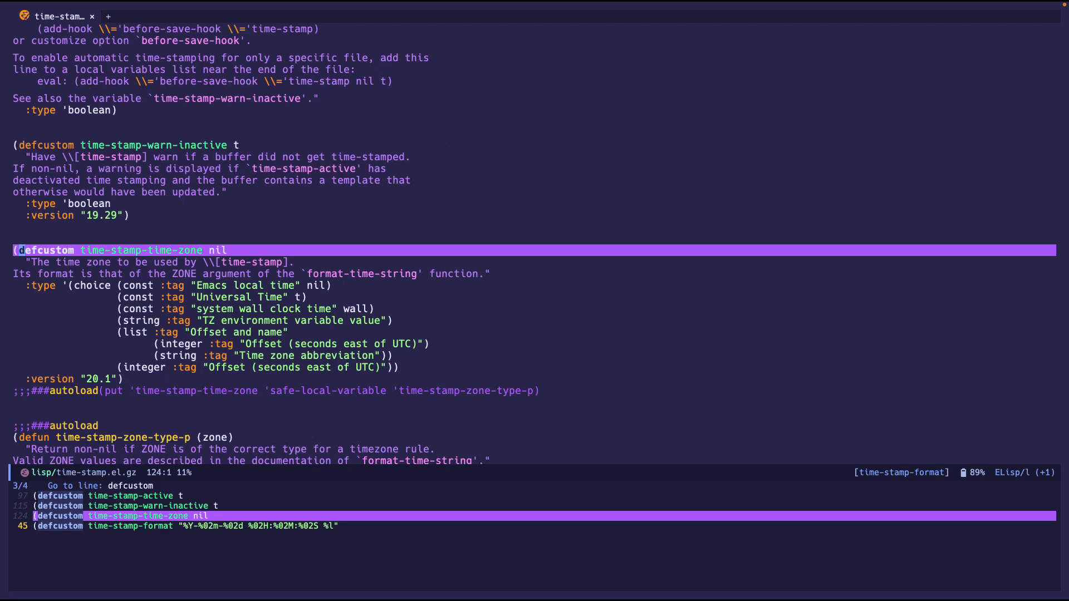
Step: Select time-stamp-time-zone from the 'defcustom' search candidates to view its definition
{"action": "left_click", "coordinate": [126, 494]}
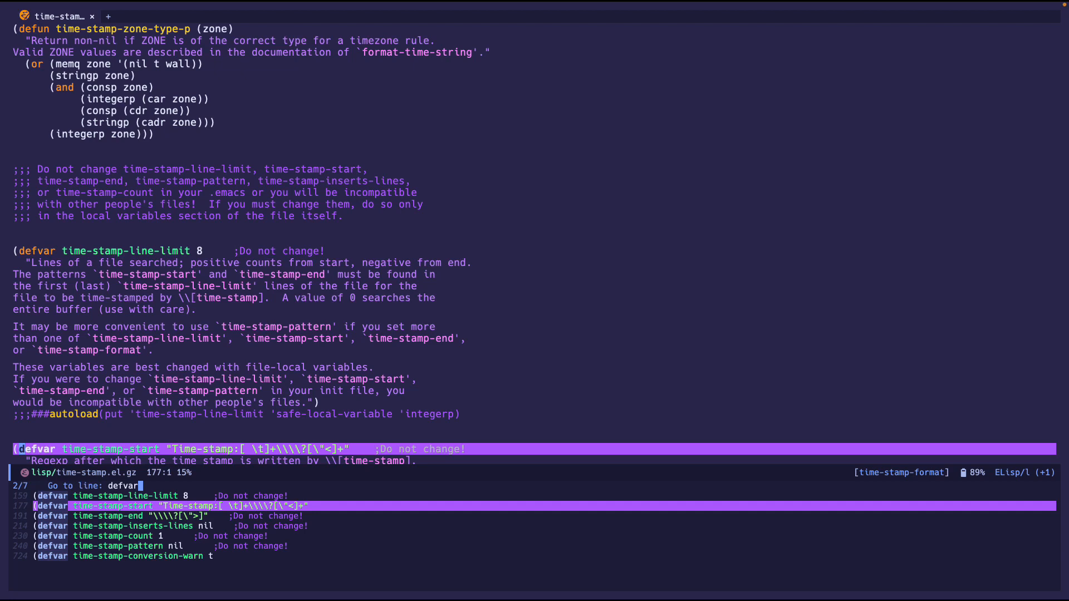
Step: Jump to the time-stamp-start defvar via a 'defvar' line search, showing its regexp docstring
{"action": "key", "text": "Return"}
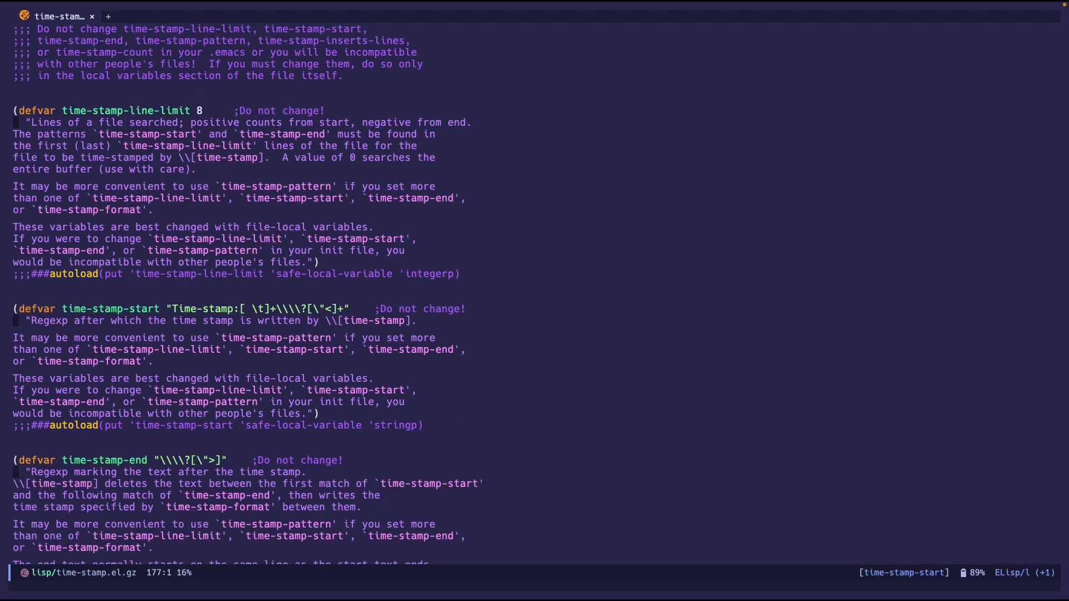